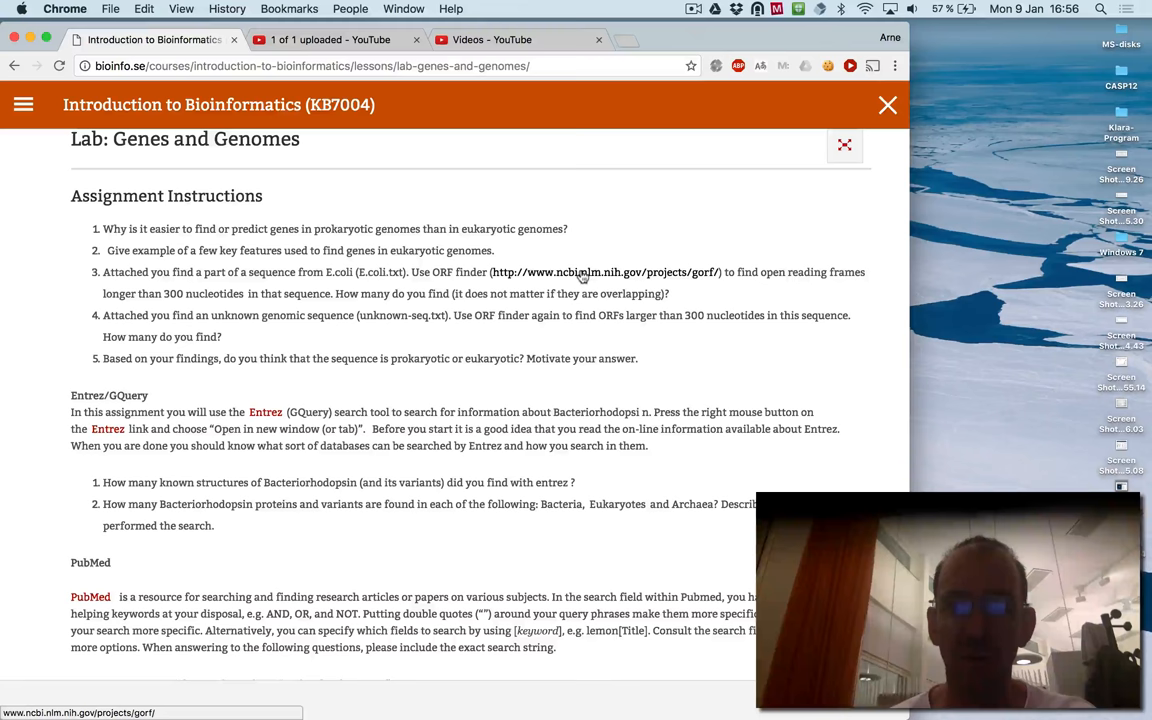
Follow question 3's ORF finder link and its redirect to NCBI's ORFfinder page
click(605, 272)
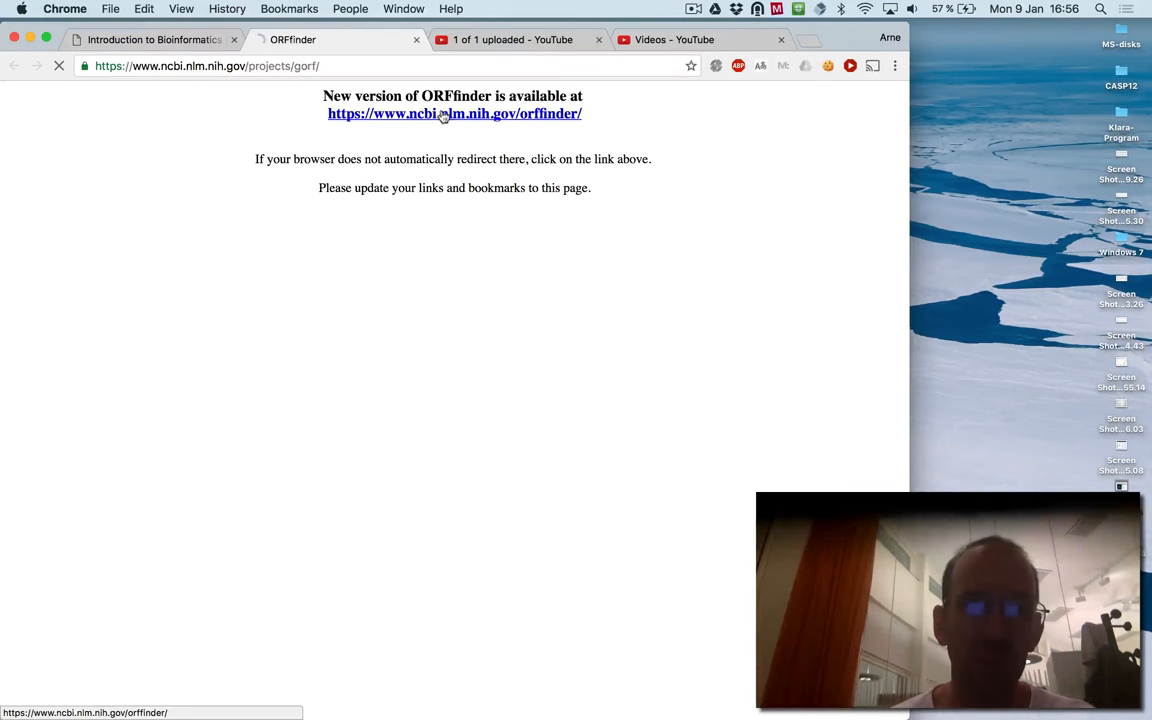
click(454, 113)
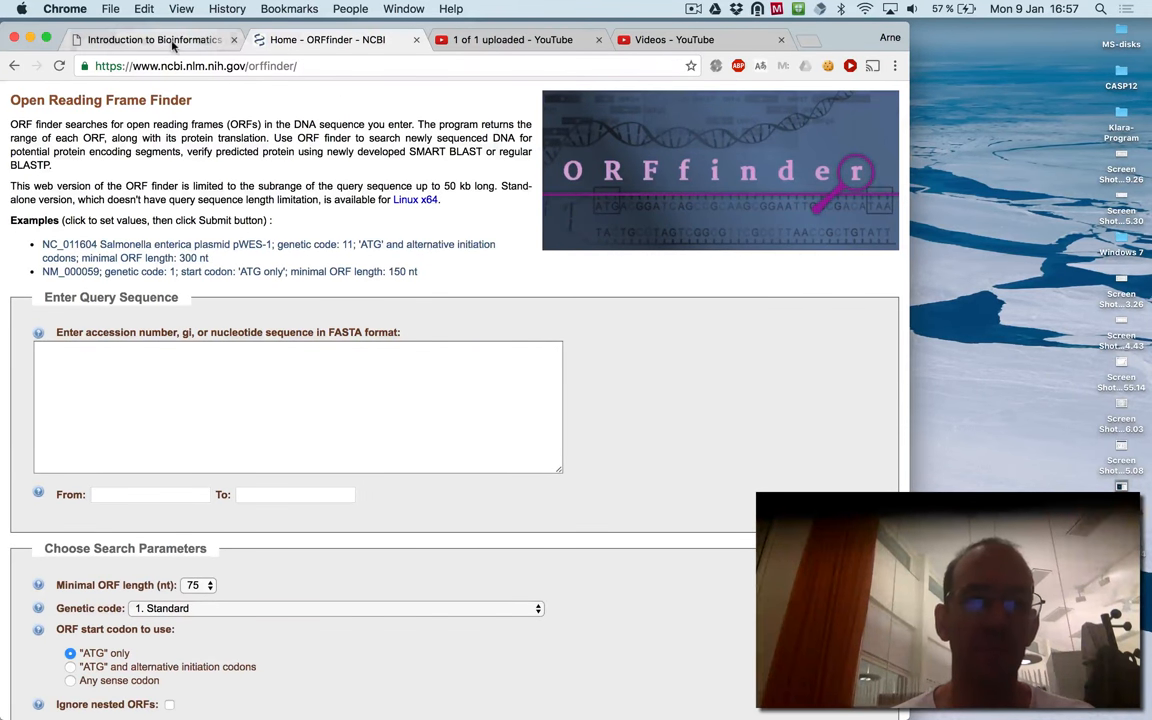
Open the Entrez GQuery search in a third tab and return to the course assignment
click(150, 39)
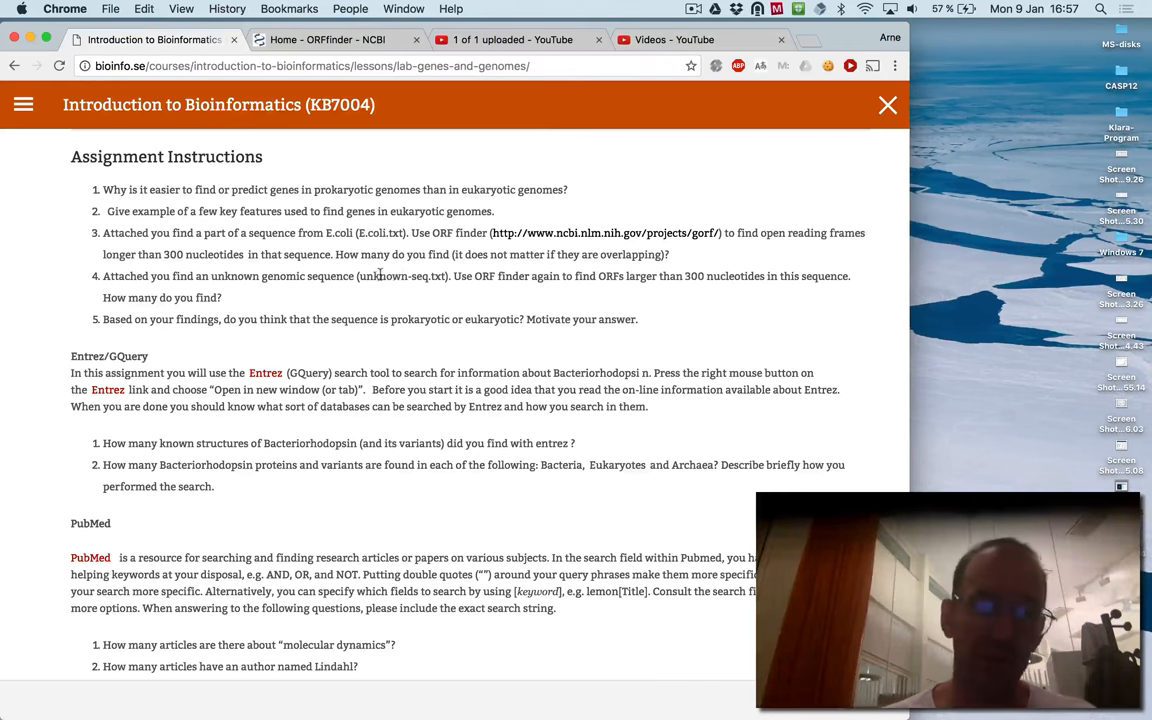
scroll(down, 3)
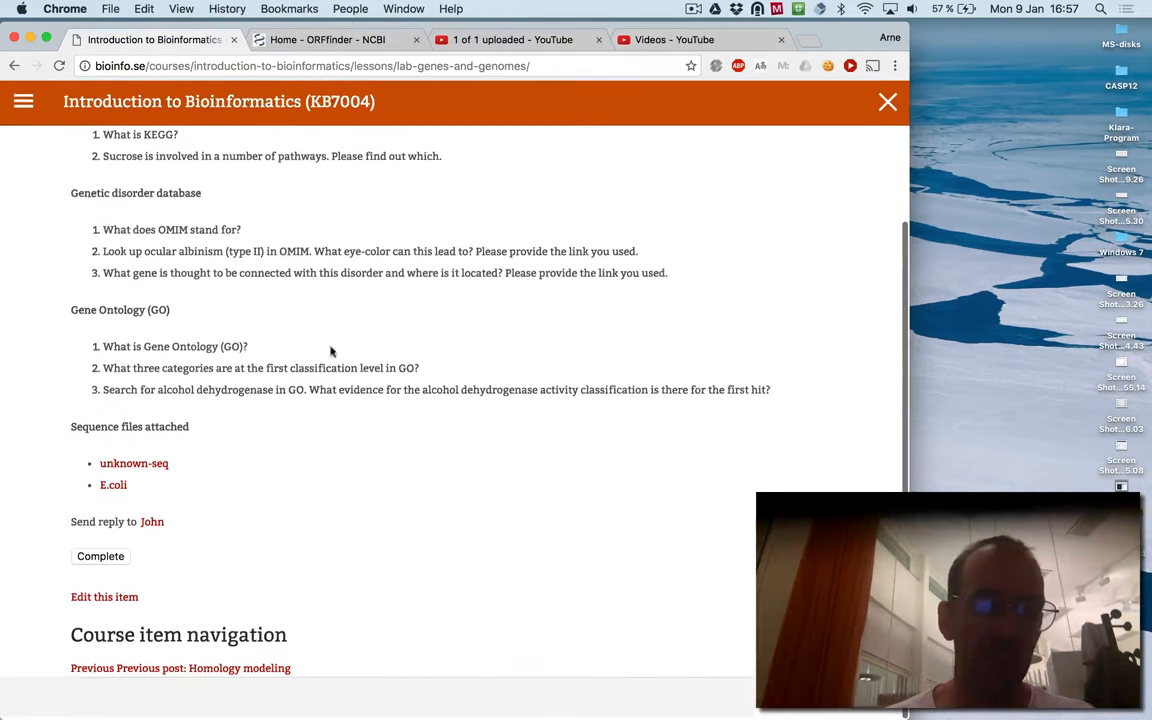
scroll(up, 3)
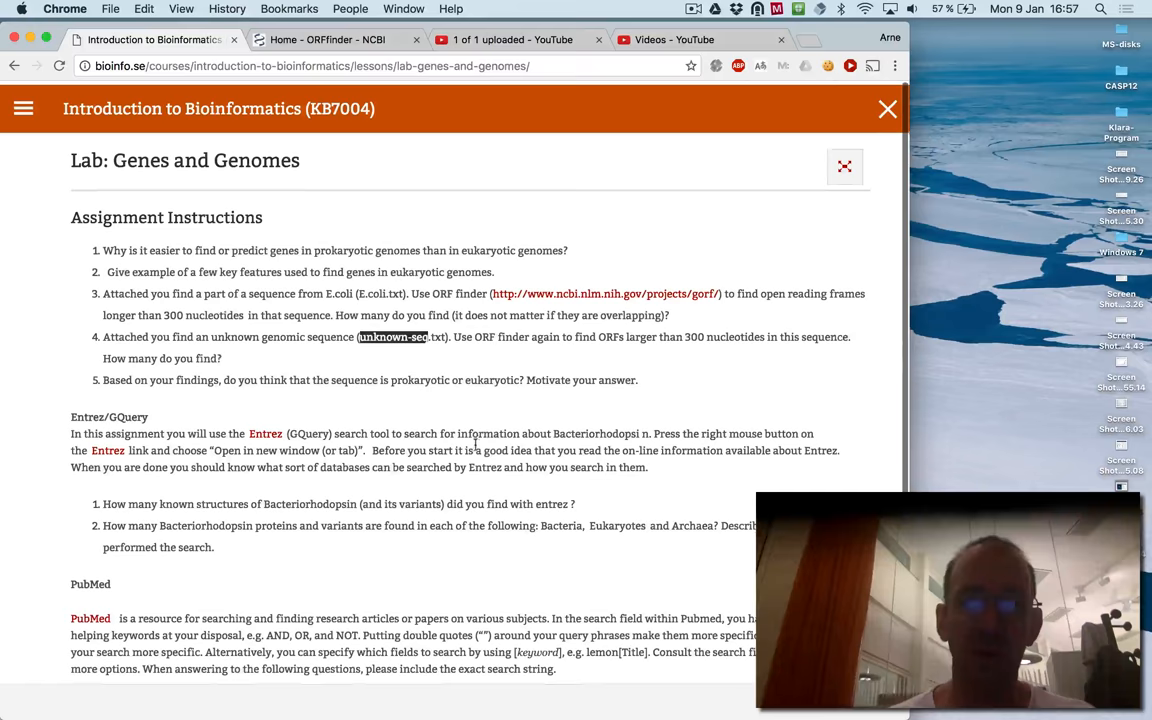
scroll(down, 3)
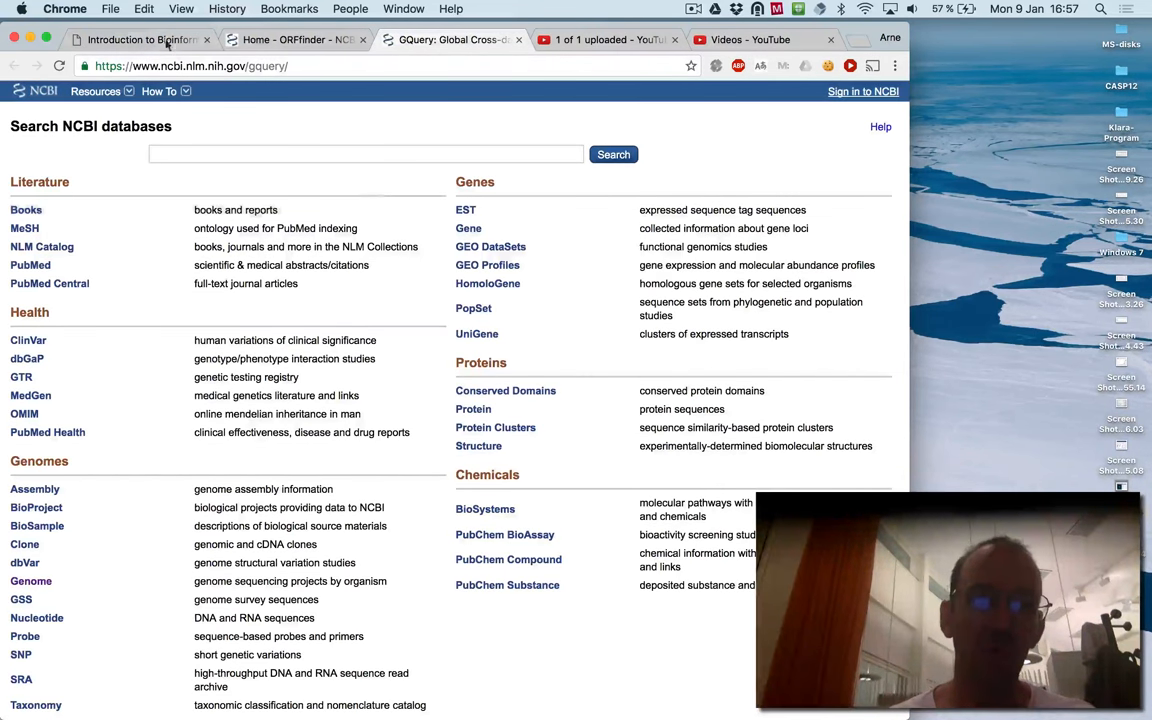
click(140, 39)
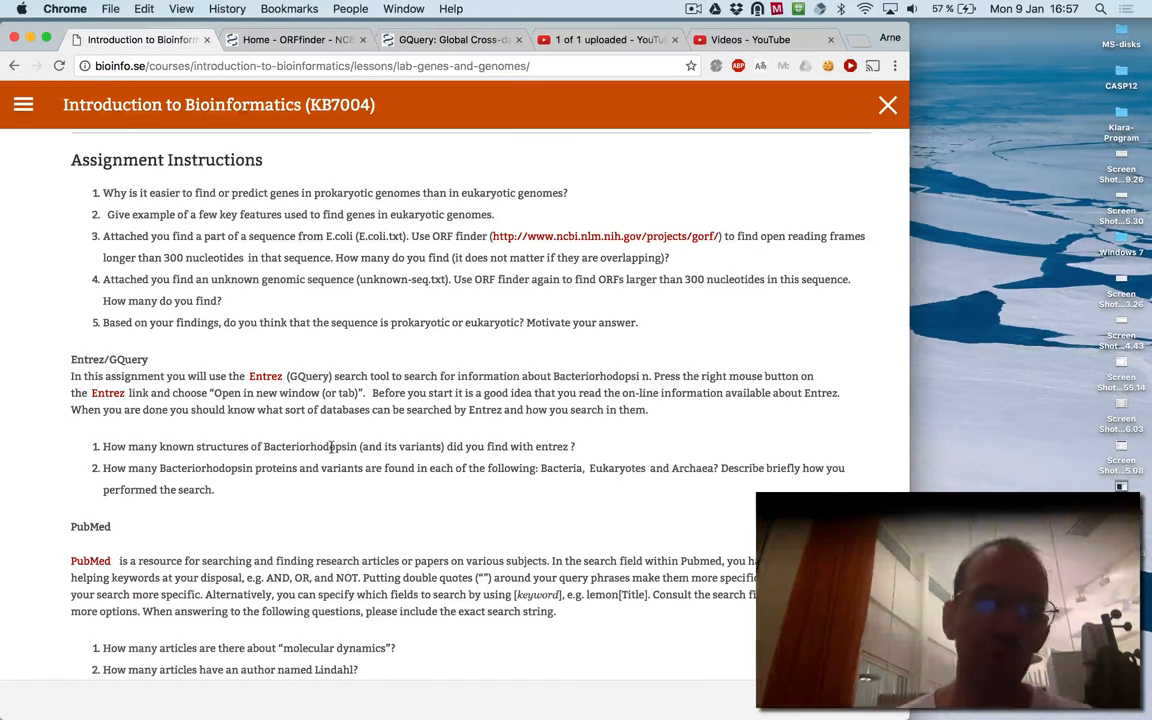
Highlight the PubMed instructions and 'molecular dynamics' in question 1, then go to PubMed
scroll(down, 3)
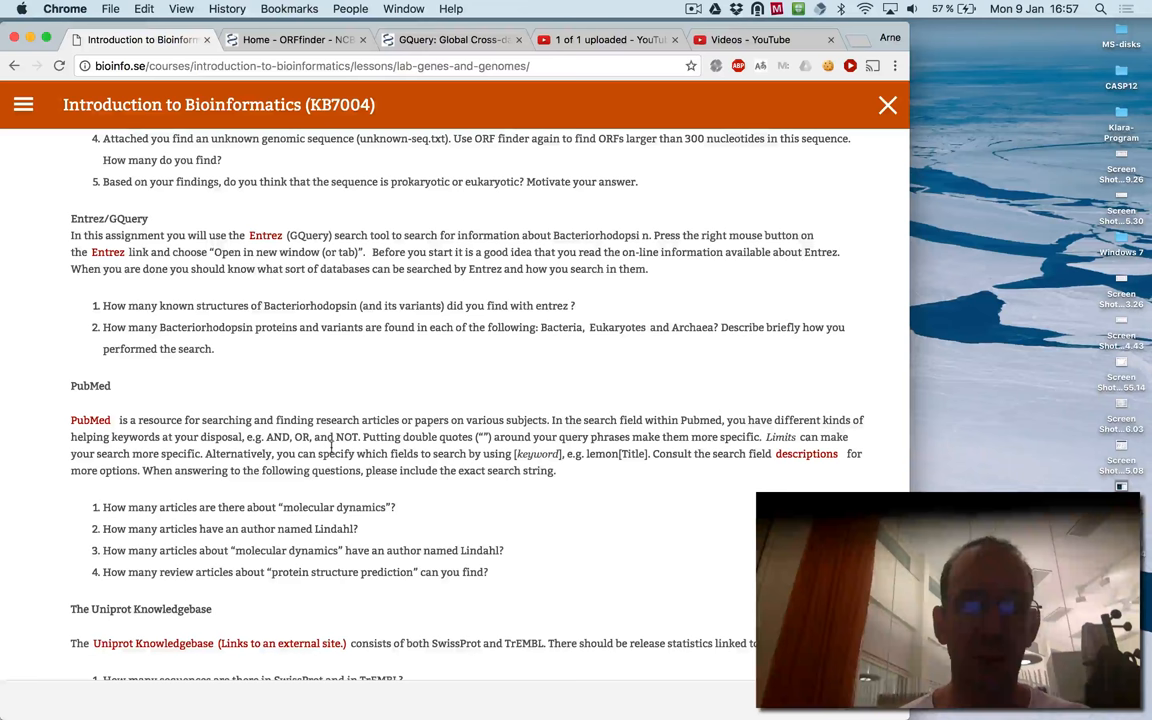
drag(252, 419, 240, 470)
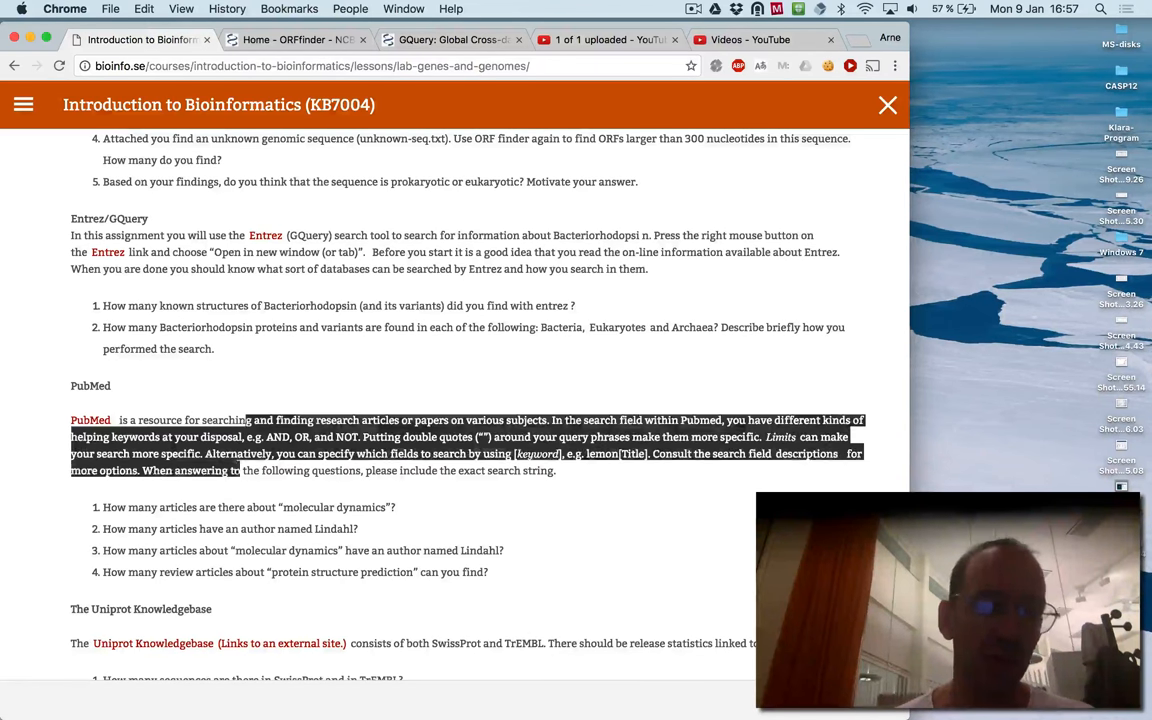
scroll(down, 3)
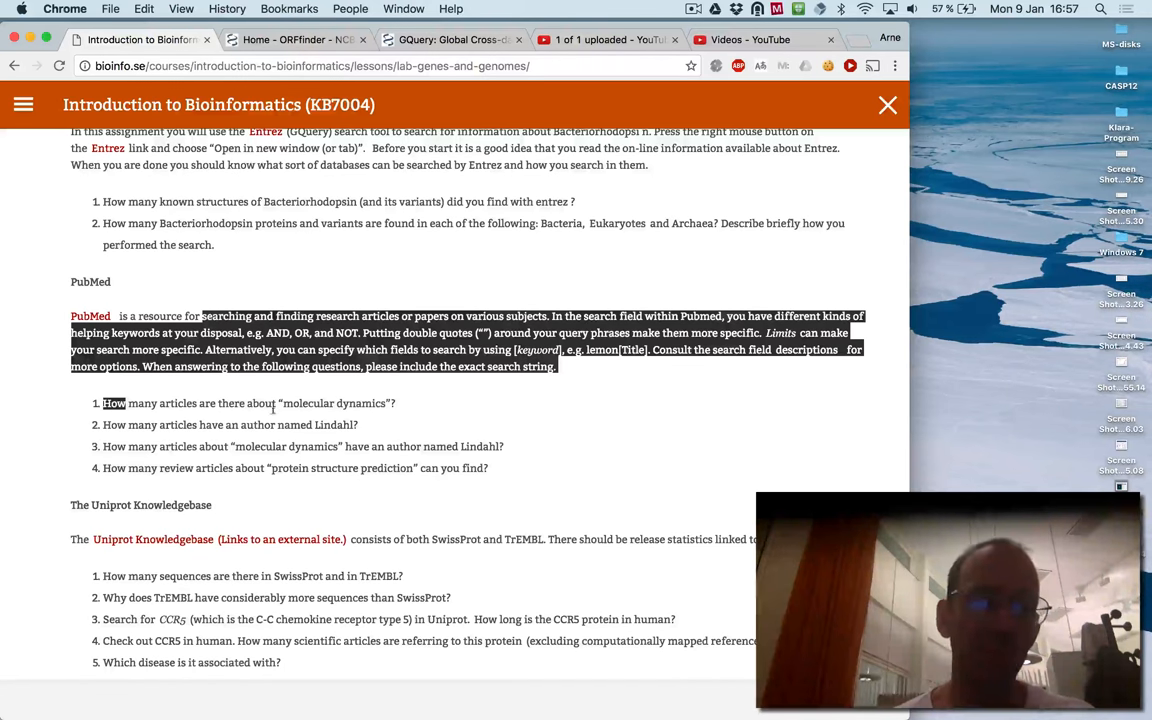
double_click(333, 403)
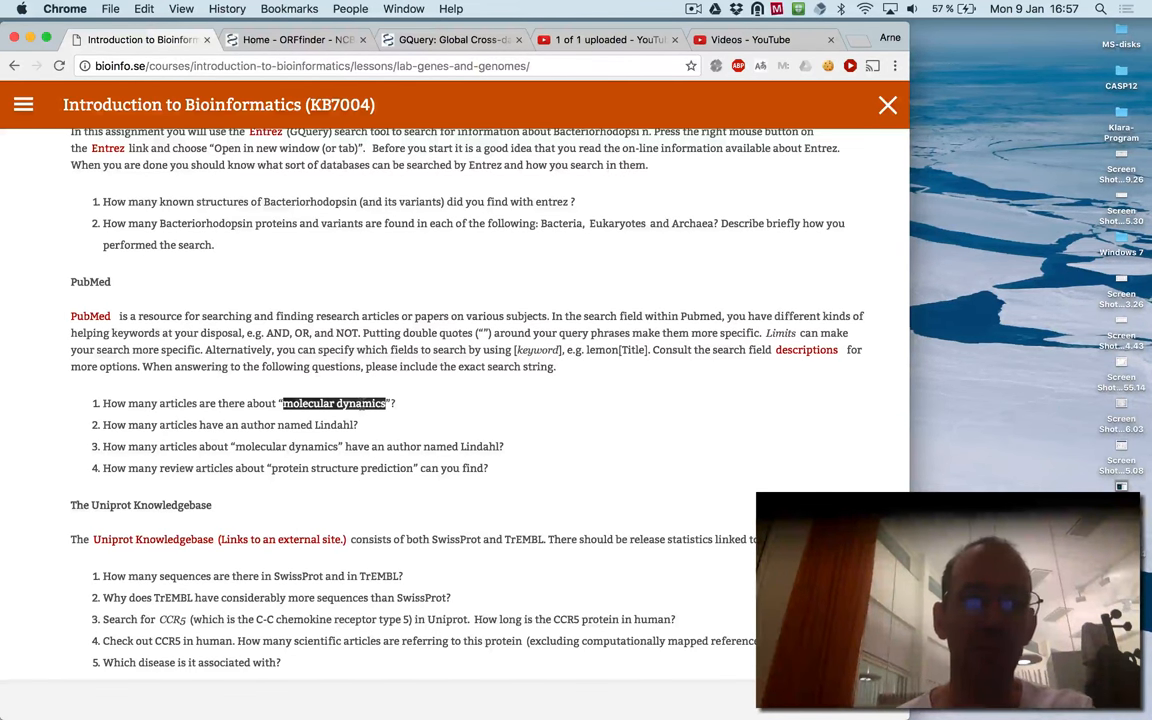
text(pubmed)
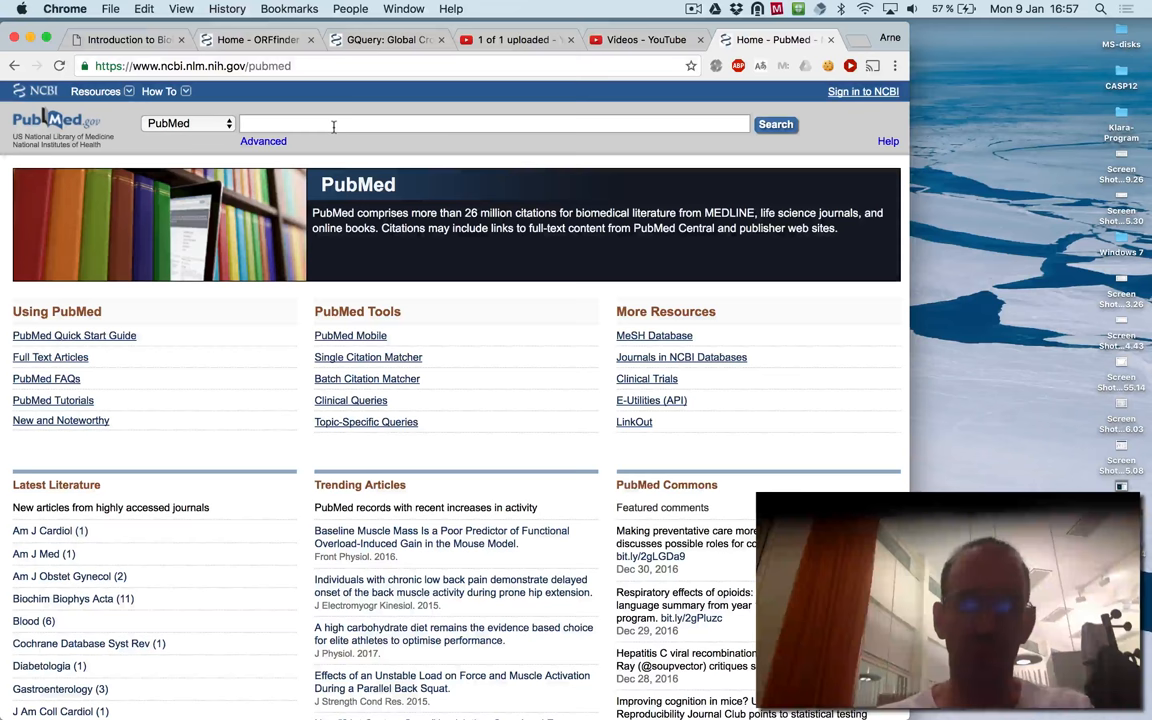
Search PubMed for 'bioinformatics', re-search for author elofsson, then return to the assignment
text(biol)
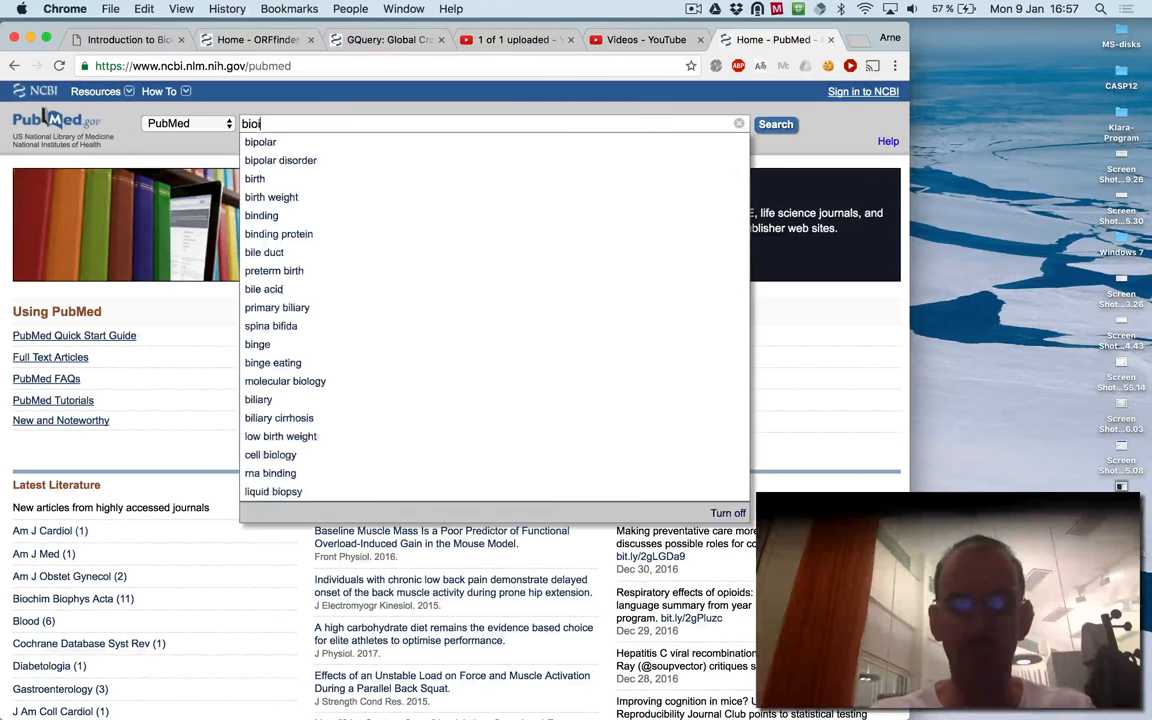
text(bioinformatics)
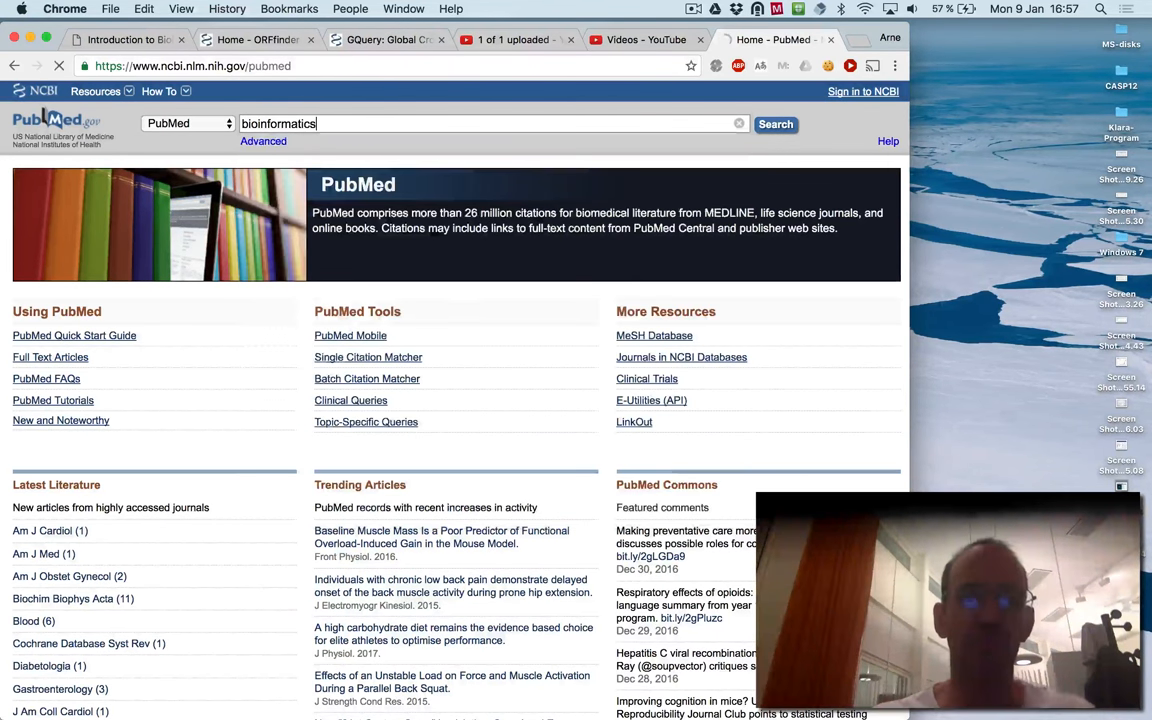
click(775, 124)
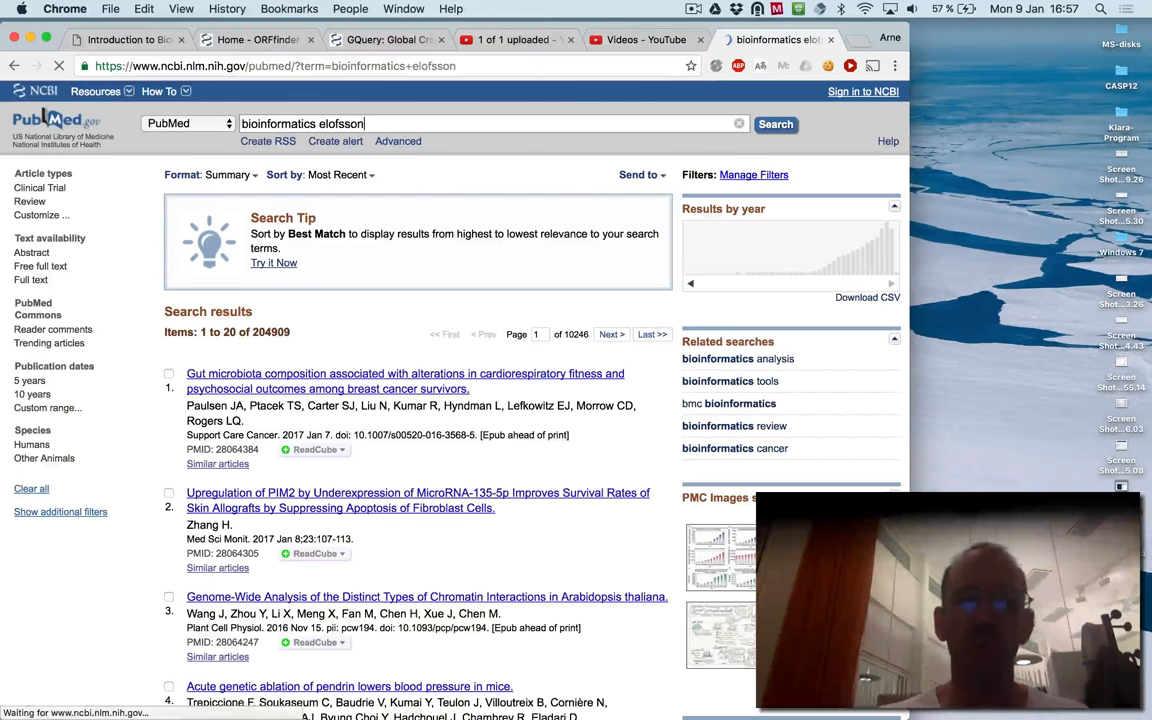
click(775, 124)
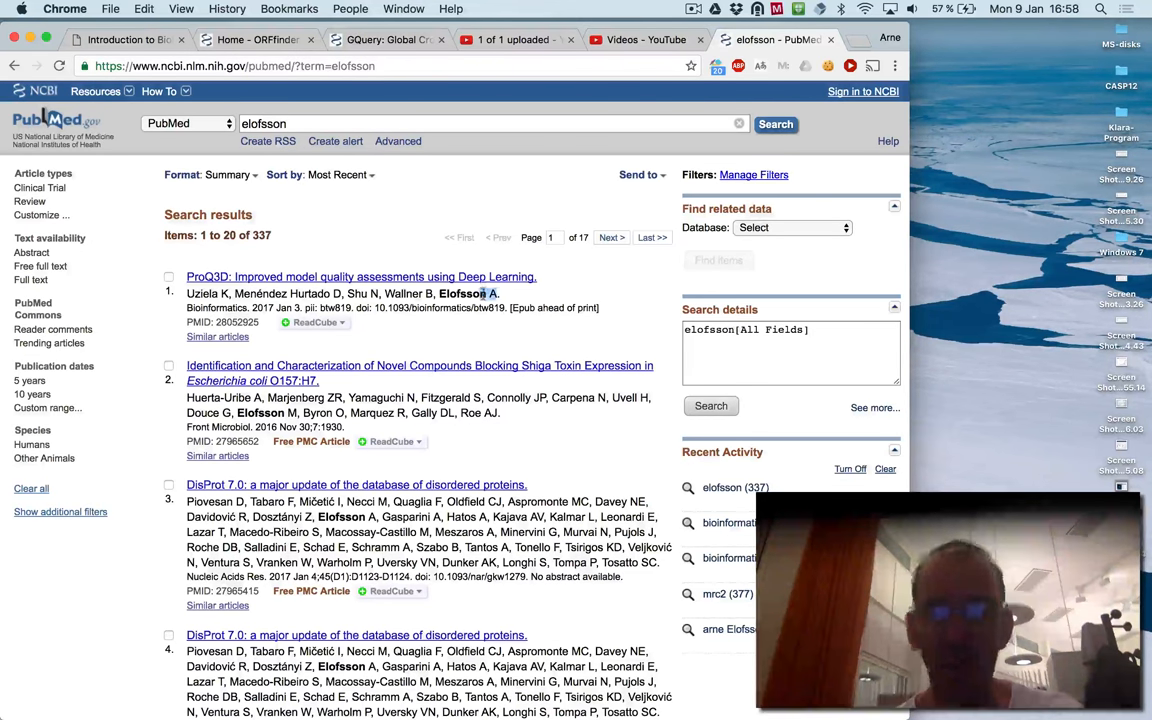
click(300, 123)
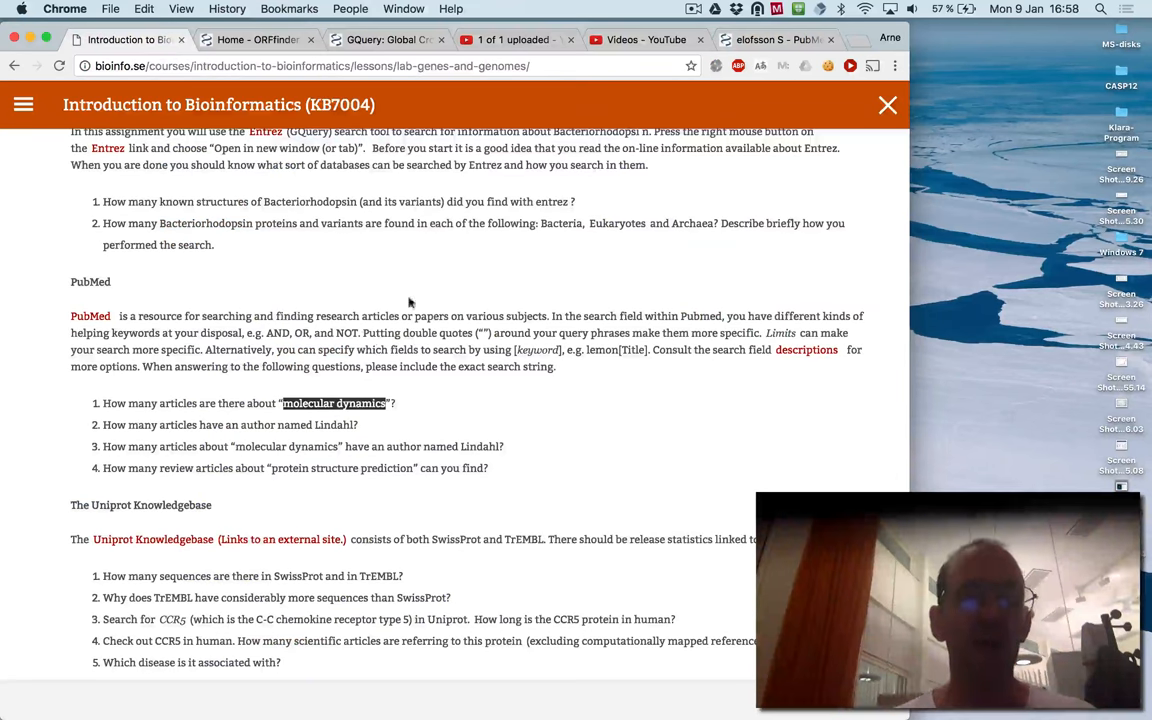
Scroll past the UniProt, KEGG, OMIM and Gene Ontology questions to the attached sequence files
scroll(down, 3)
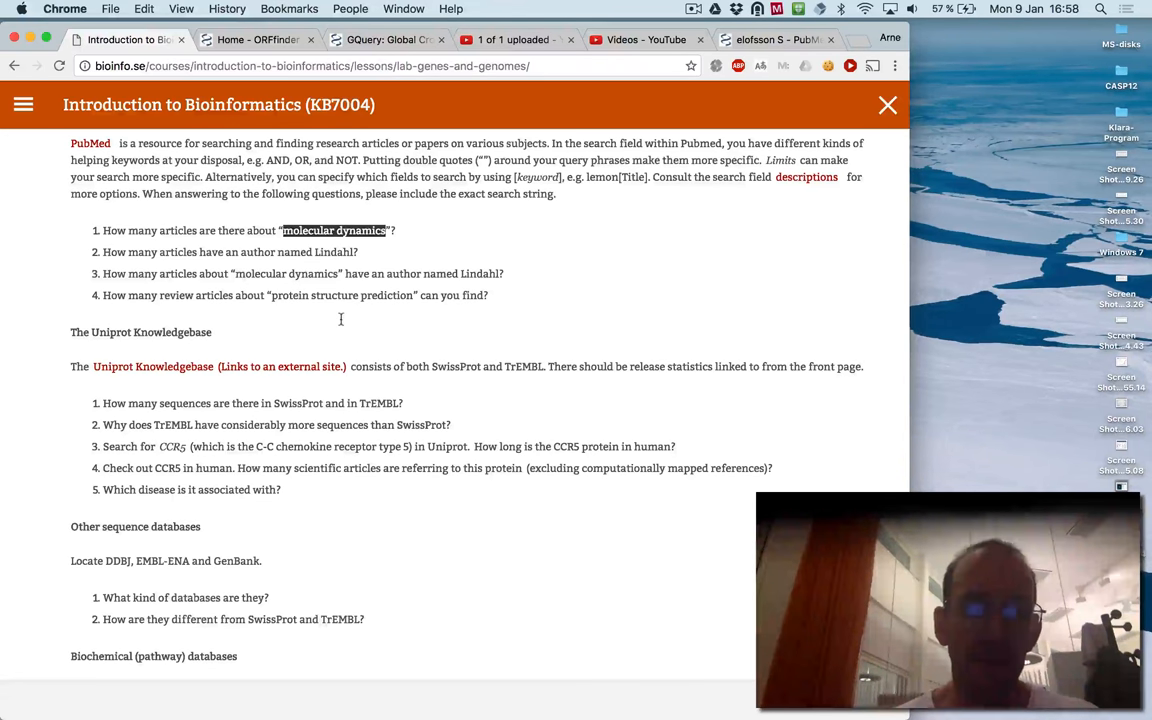
scroll(down, 3)
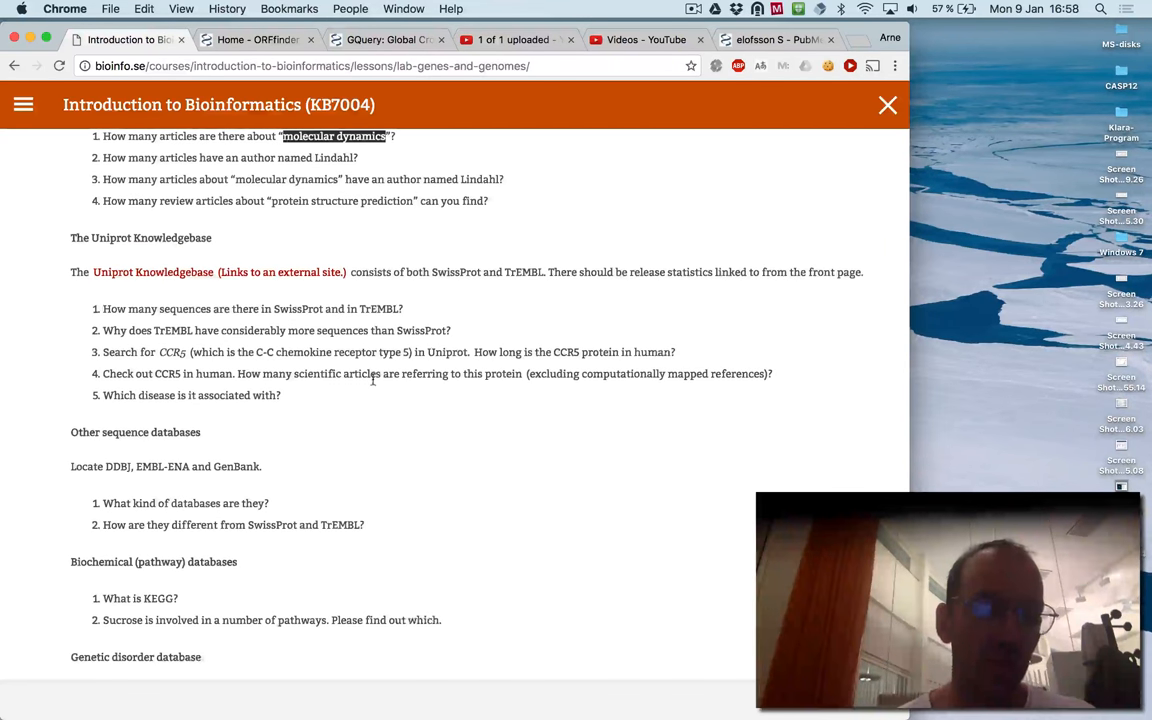
scroll(down, 3)
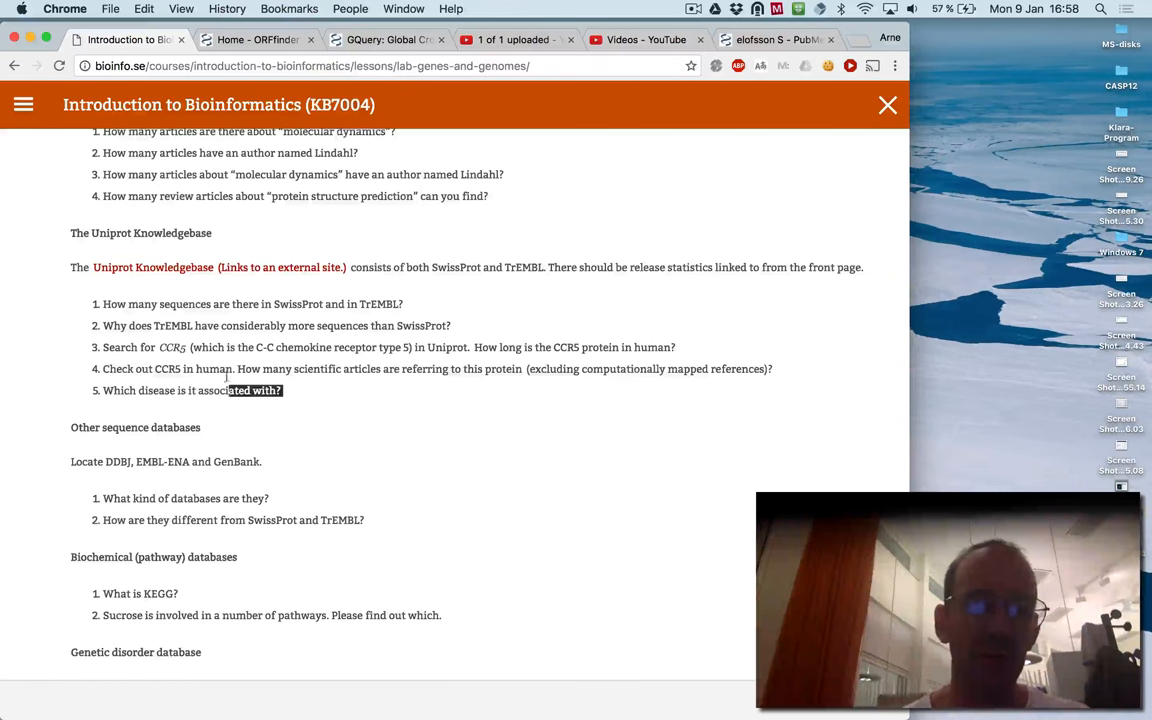
scroll(down, 3)
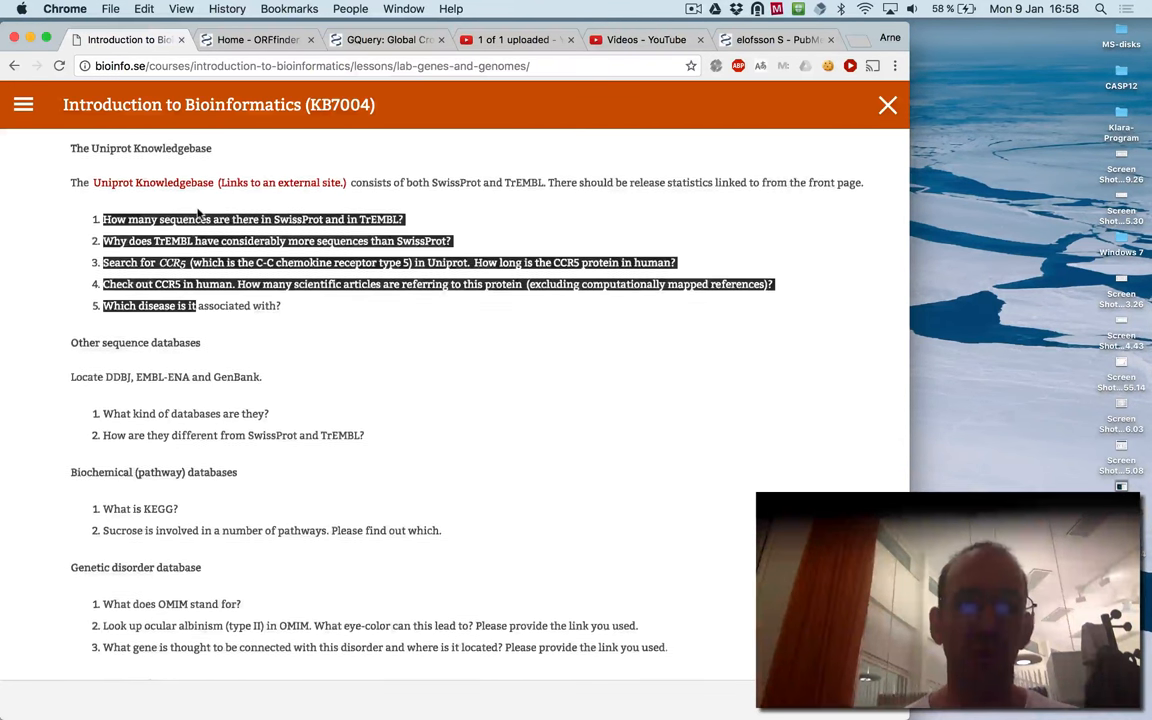
scroll(down, 3)
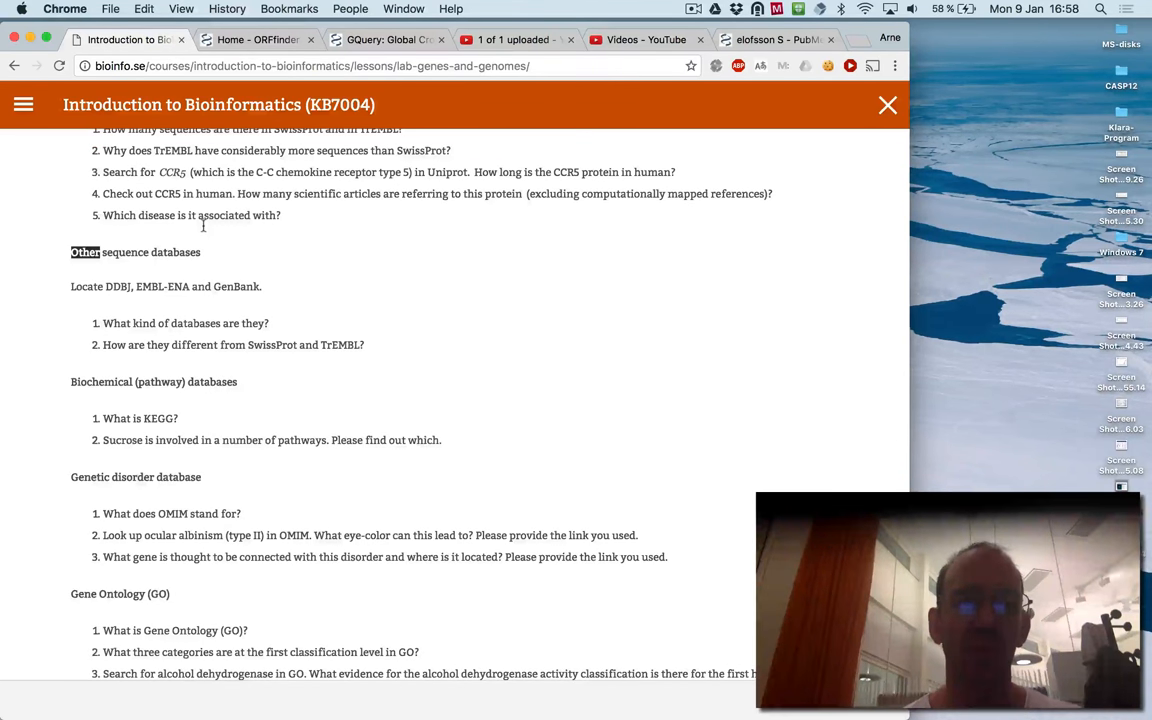
scroll(down, 3)
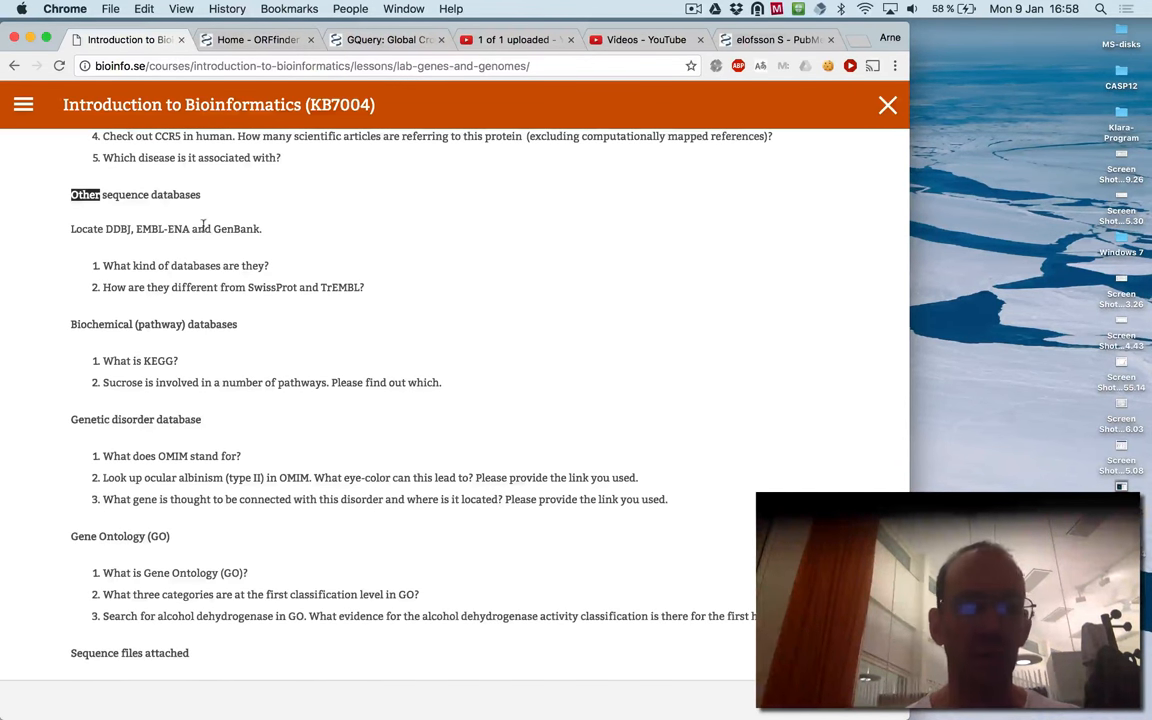
scroll(down, 3)
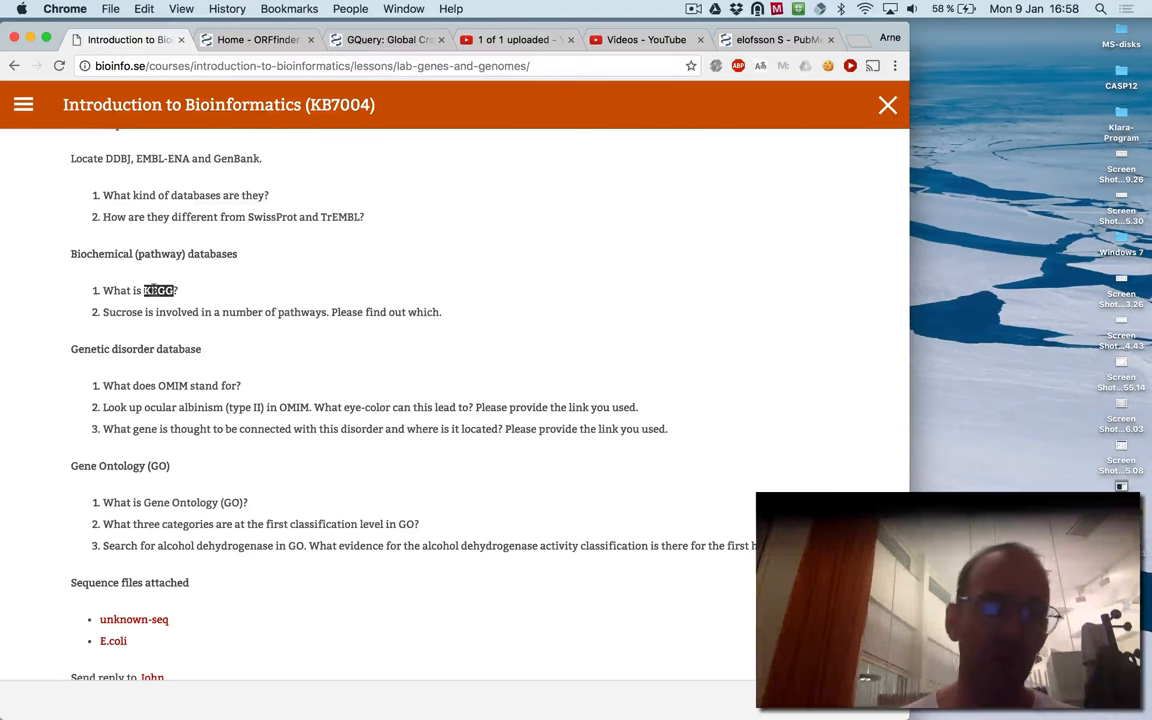
scroll(down, 3)
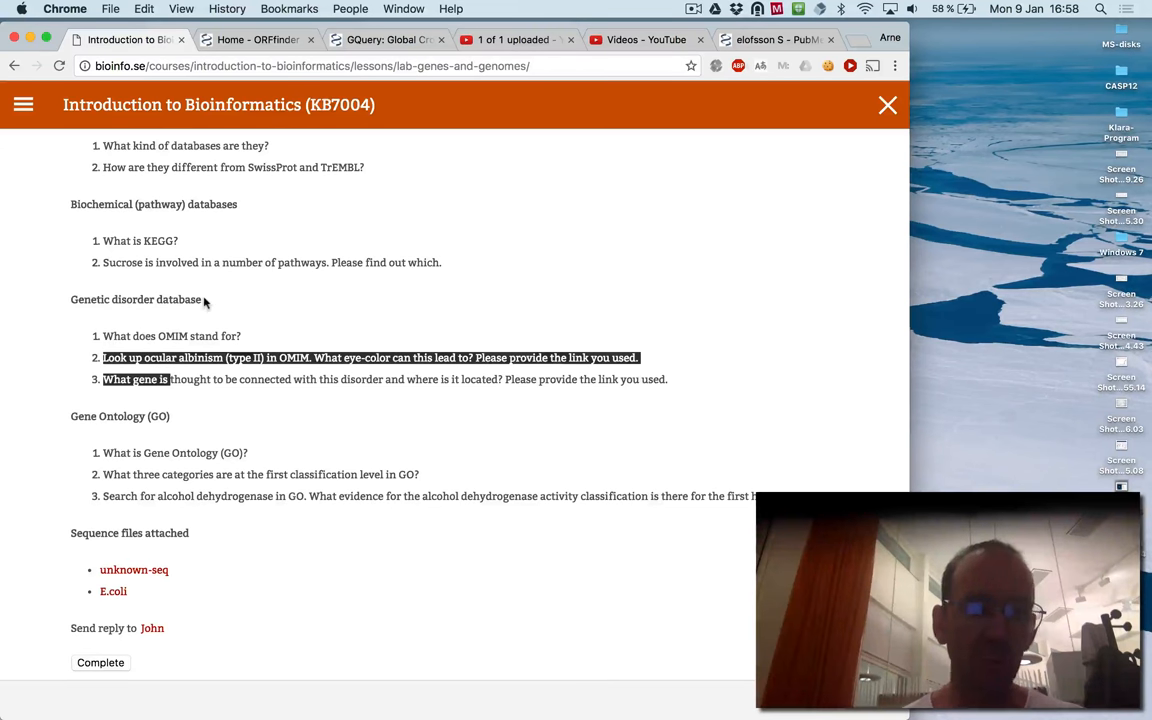
scroll(down, 3)
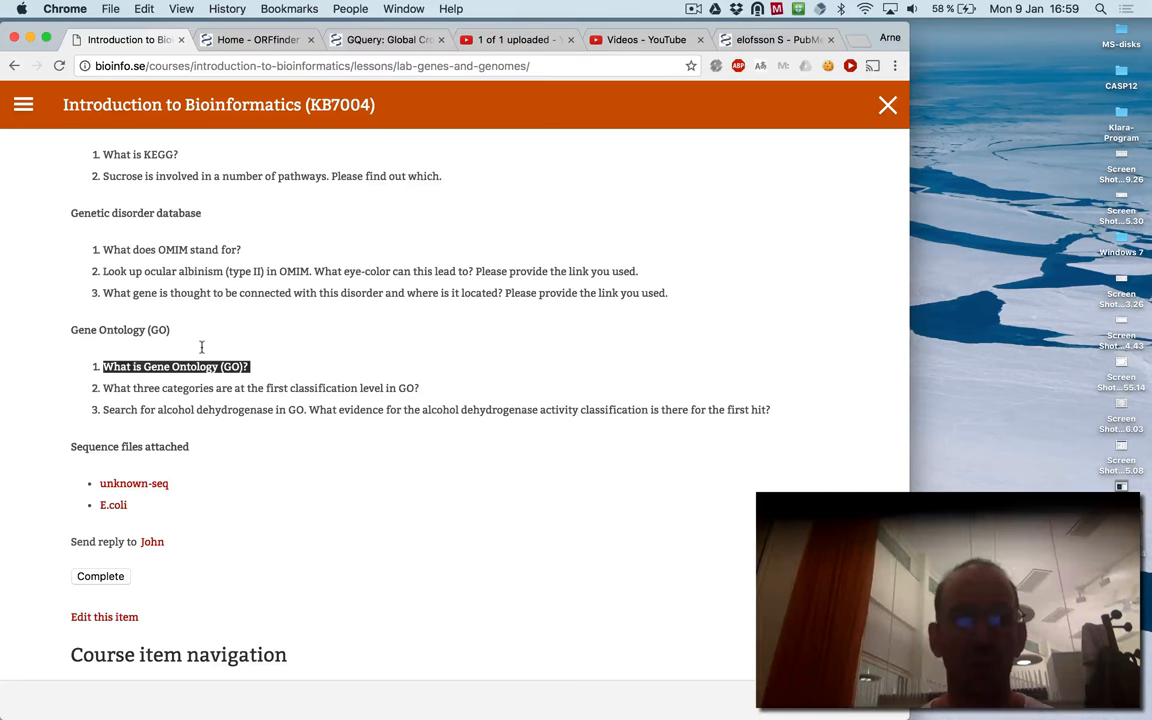
mouse_move(212, 494)
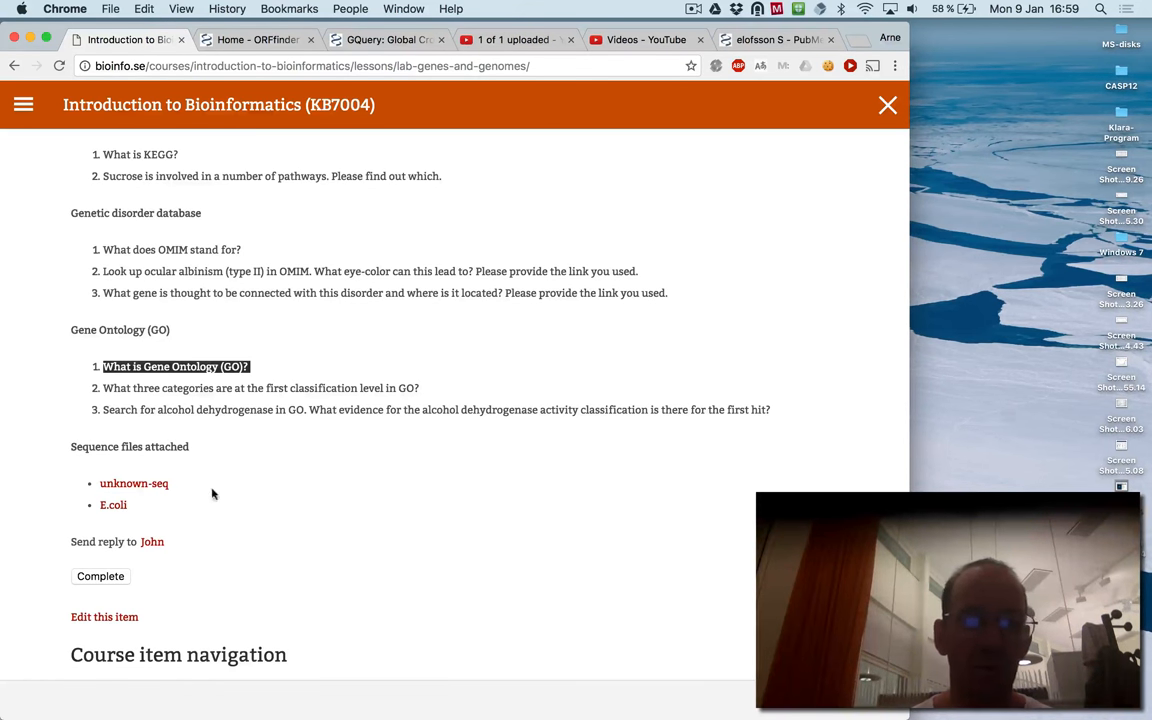
mouse_move(397, 503)
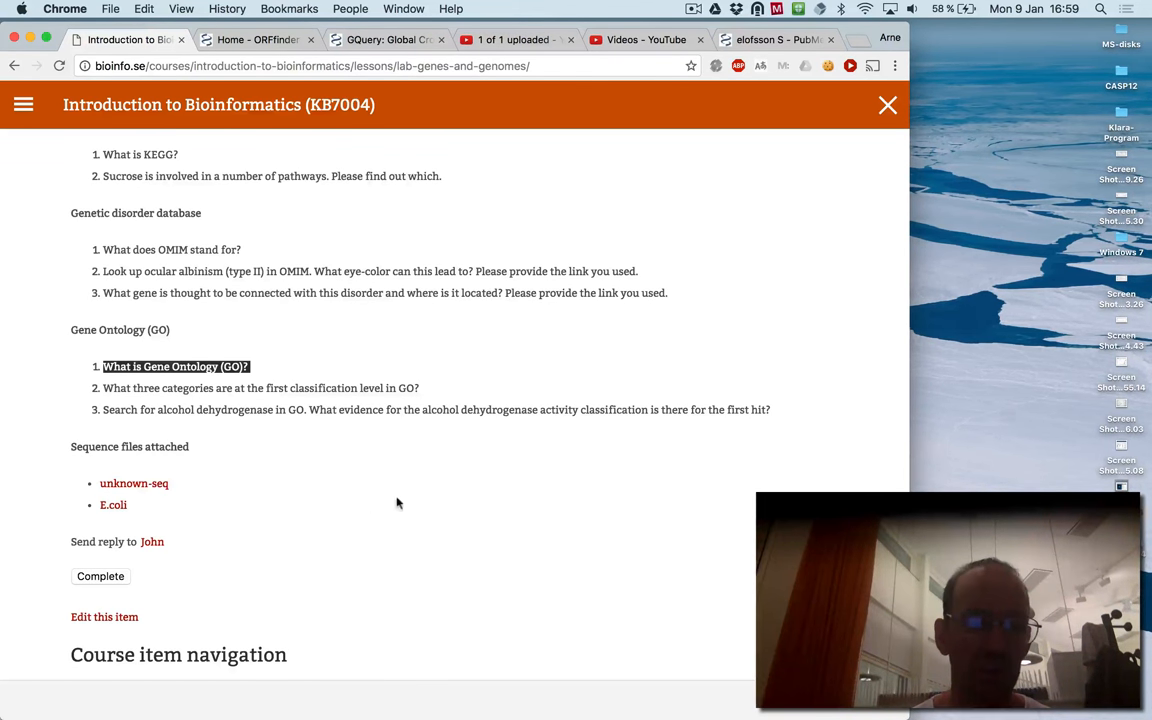
mouse_move(249, 523)
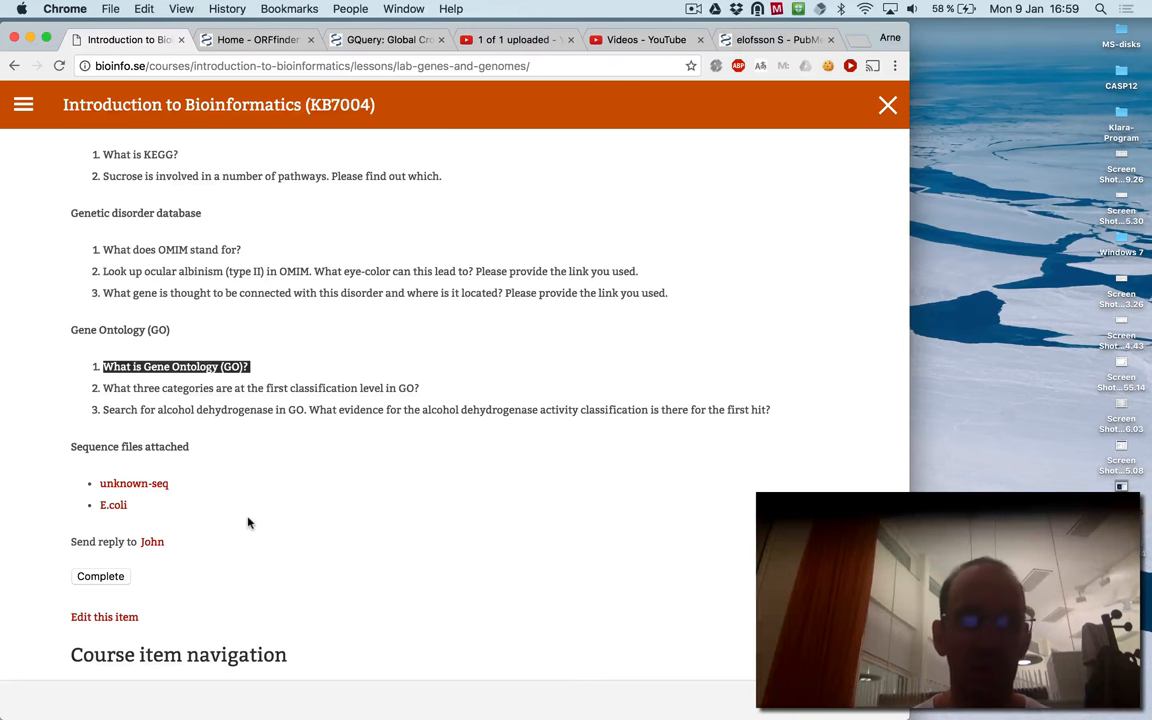
mouse_move(152, 541)
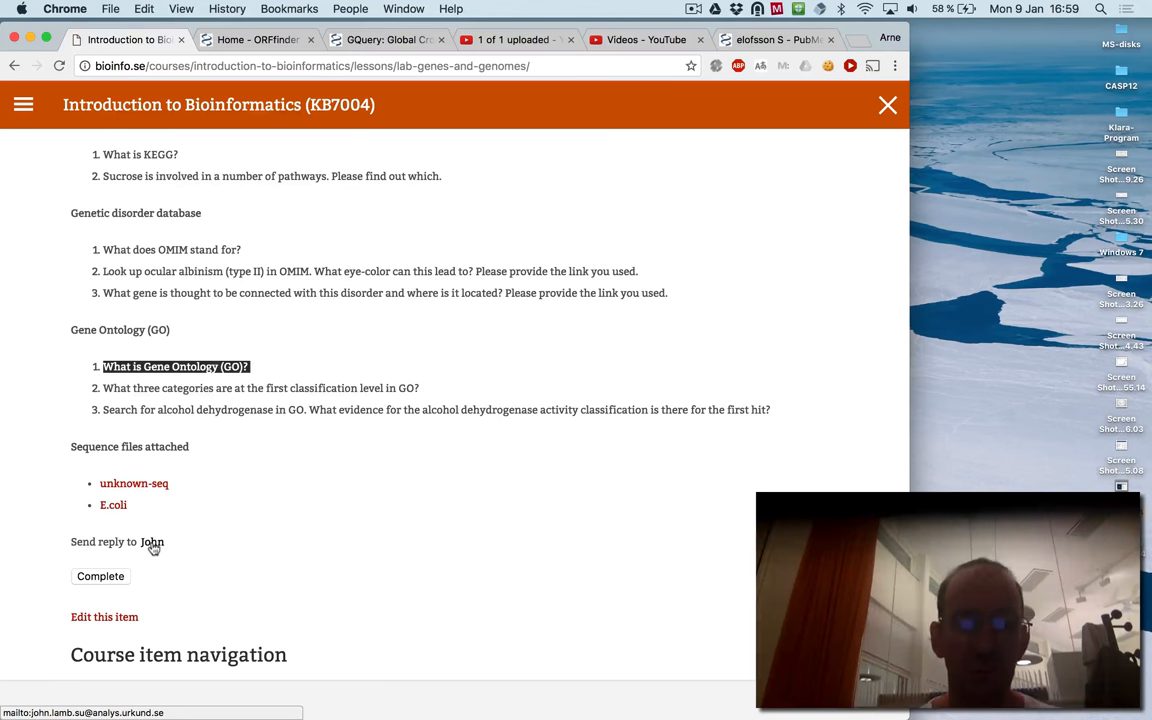
mouse_move(473, 444)
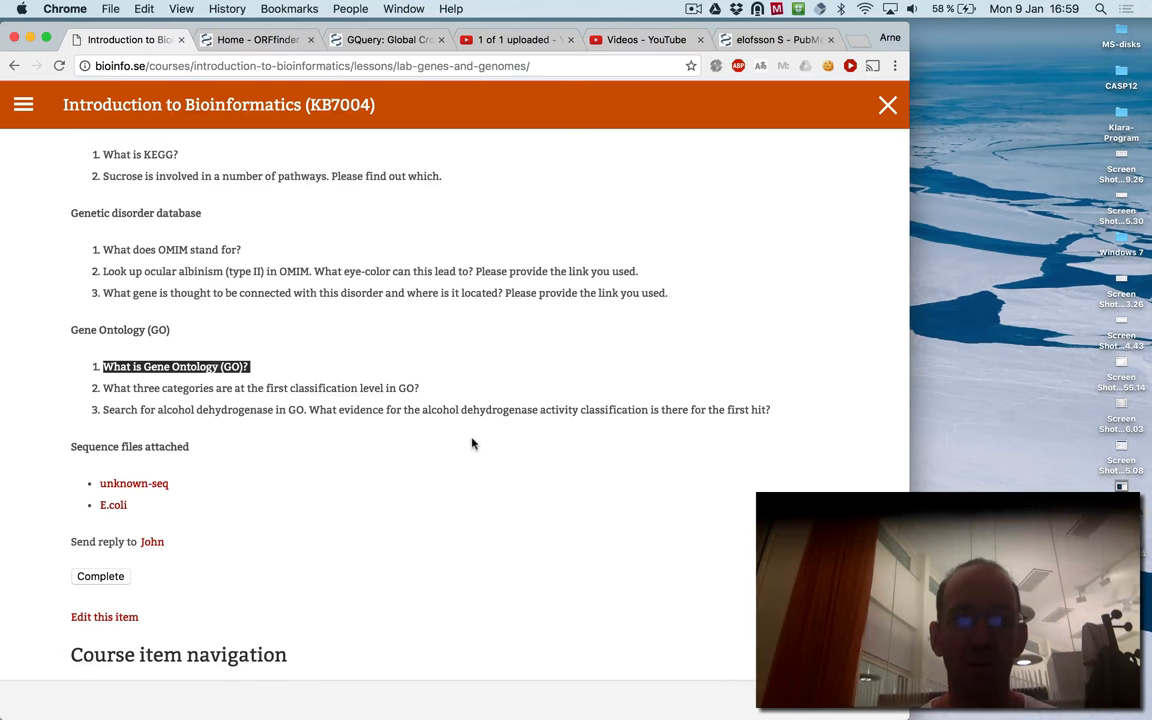